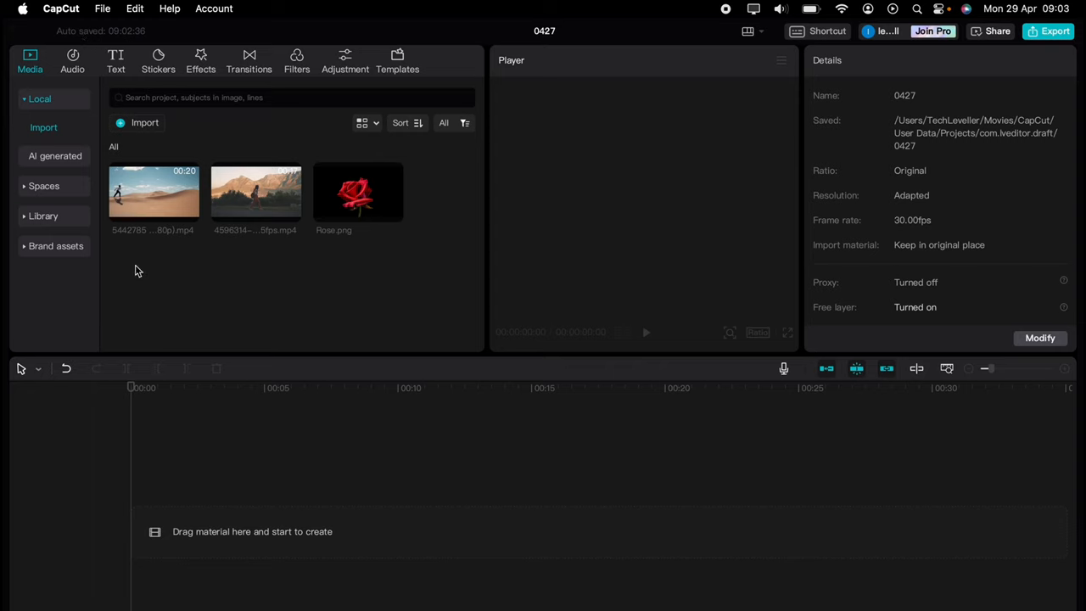
pyautogui.moveTo(121, 258)
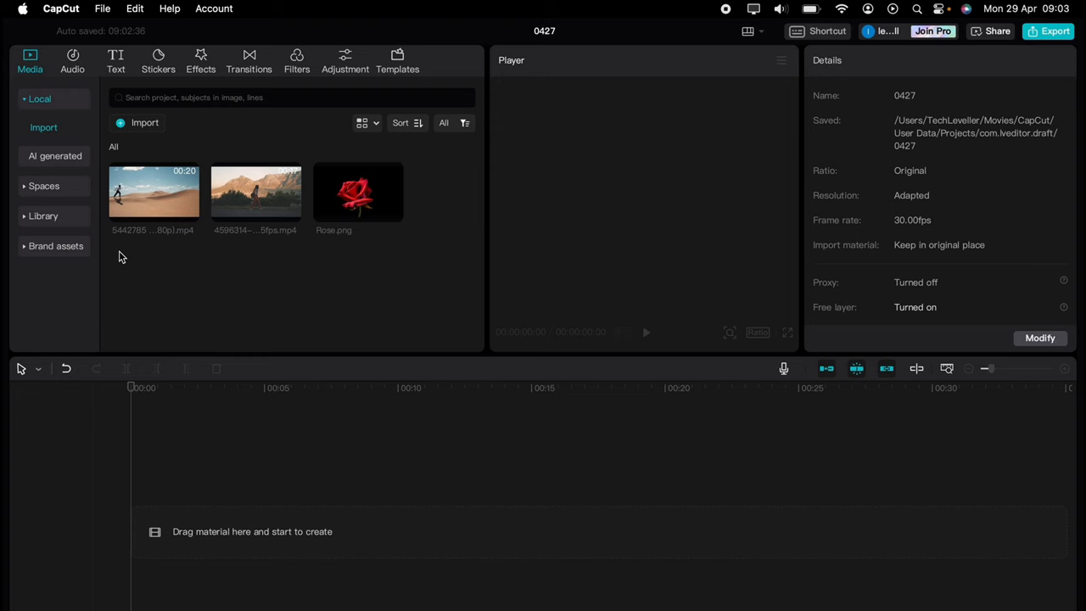
# - Enter the Epidemic Sound catalogue and browse the Music tab down to the Genres section
pyautogui.click(115, 61)
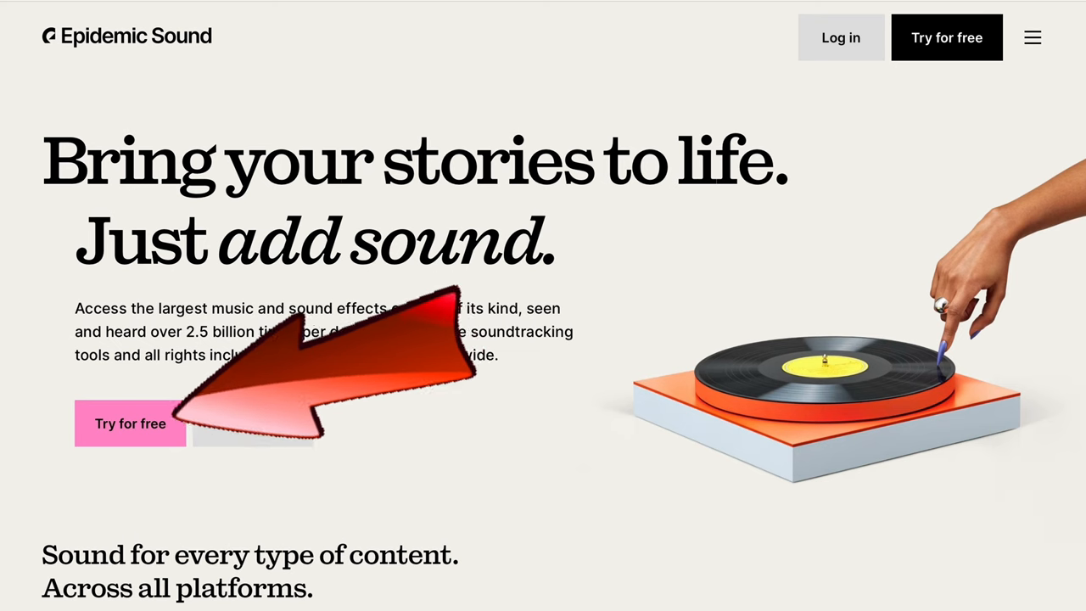
pyautogui.click(129, 424)
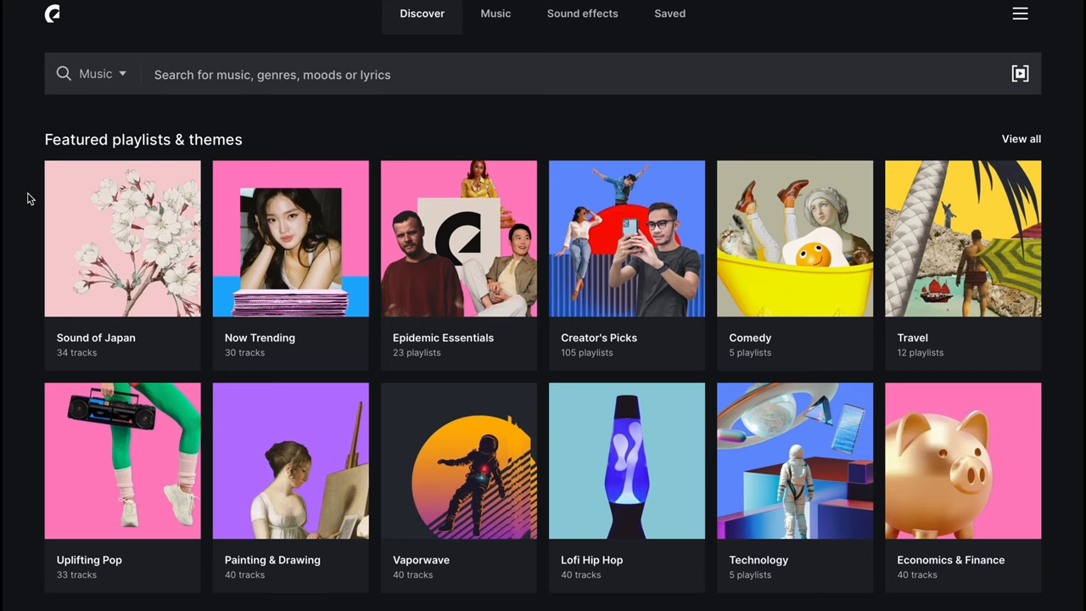
pyautogui.scroll(-3)
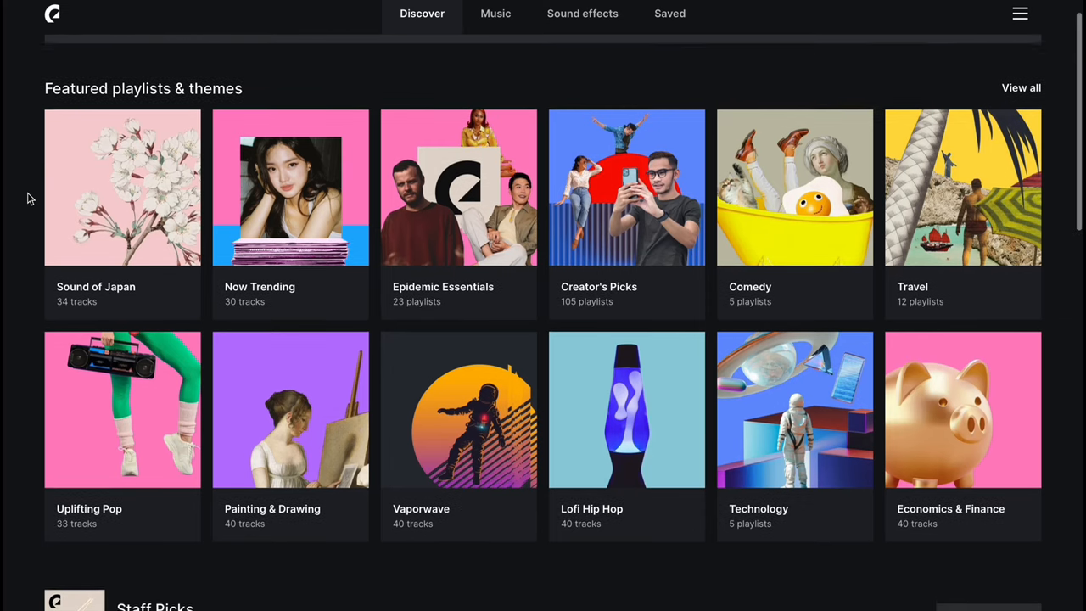
pyautogui.click(496, 13)
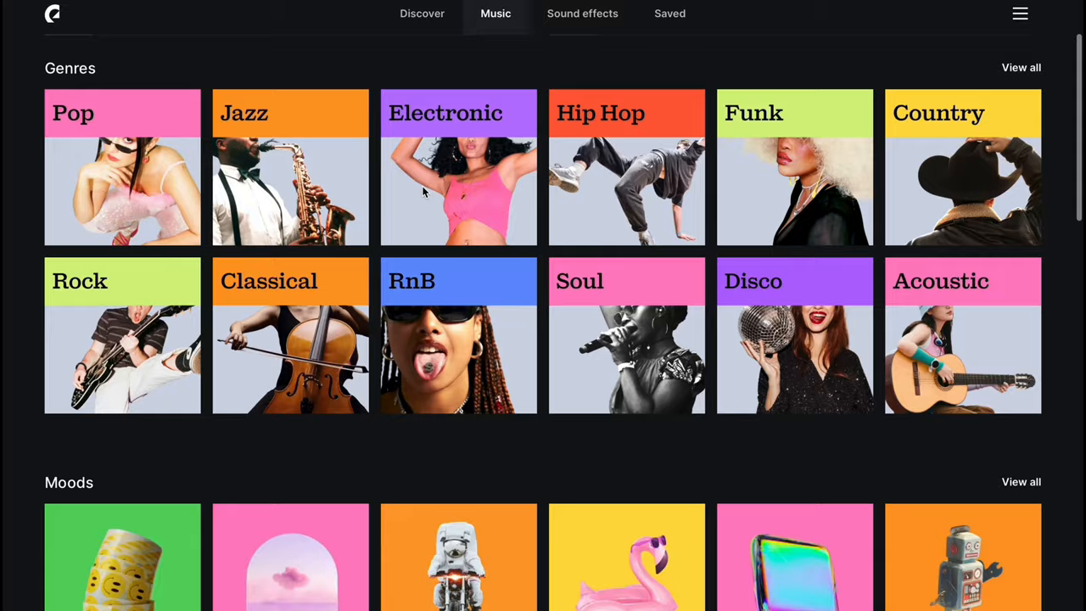
pyautogui.scroll(-3)
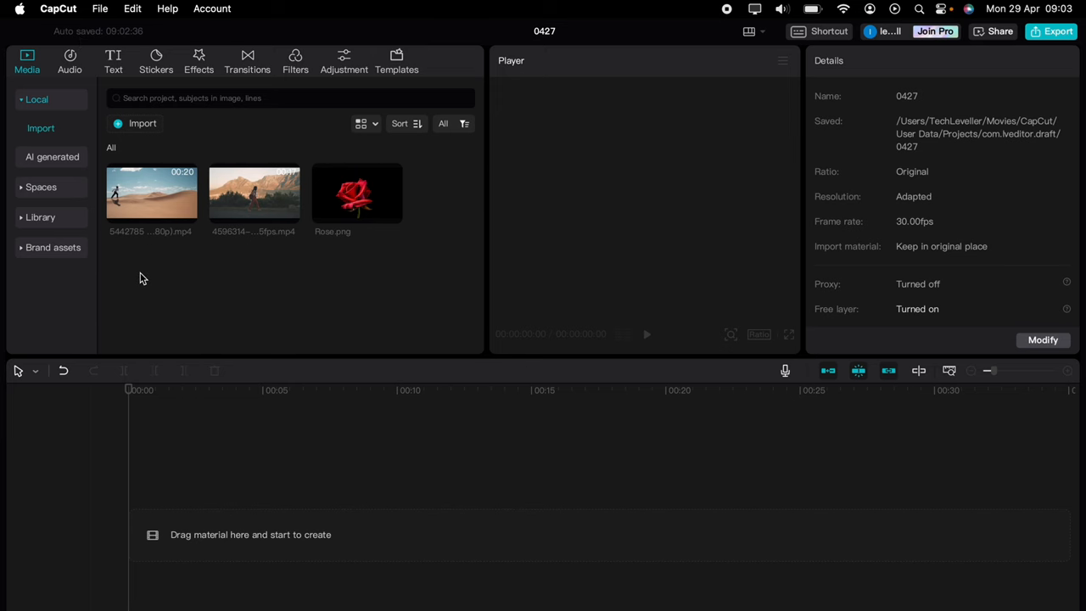
# - Add the orange solid background from the Library to the timeline and scale it to 274%
pyautogui.click(41, 217)
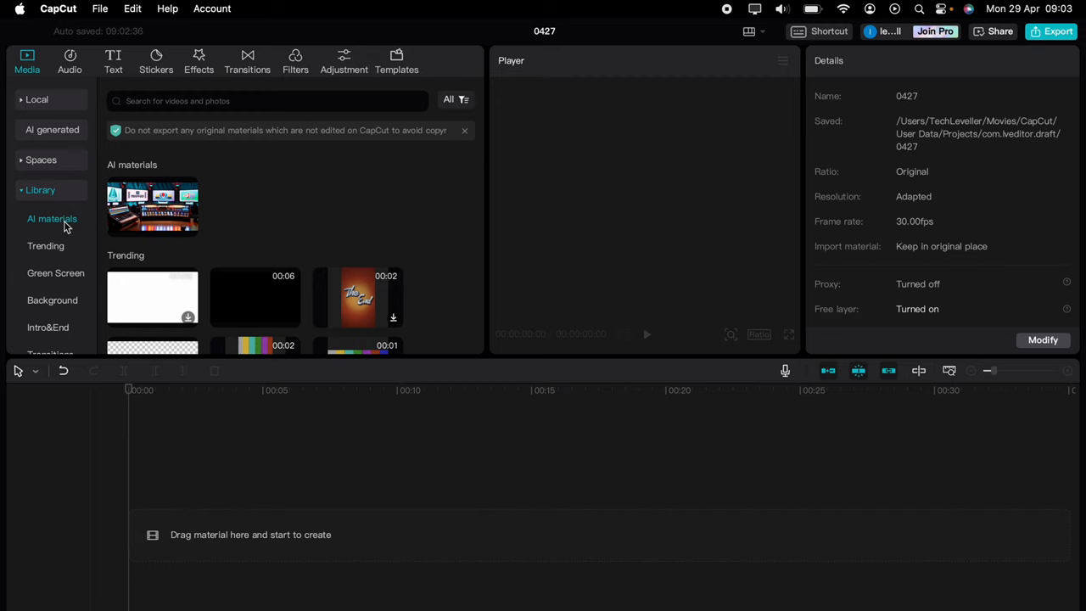
pyautogui.click(51, 298)
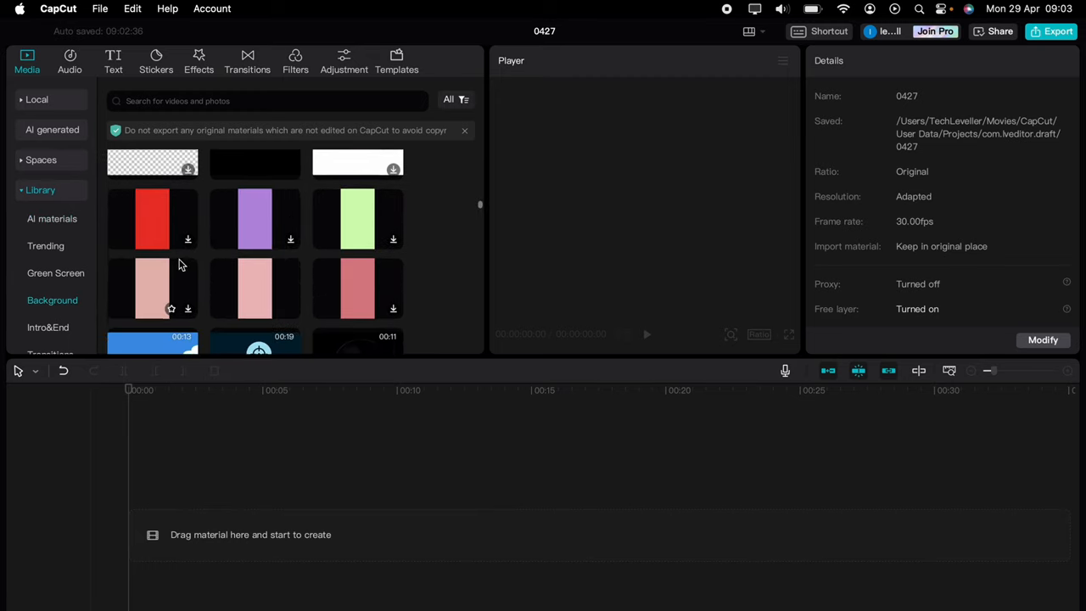
pyautogui.scroll(-3)
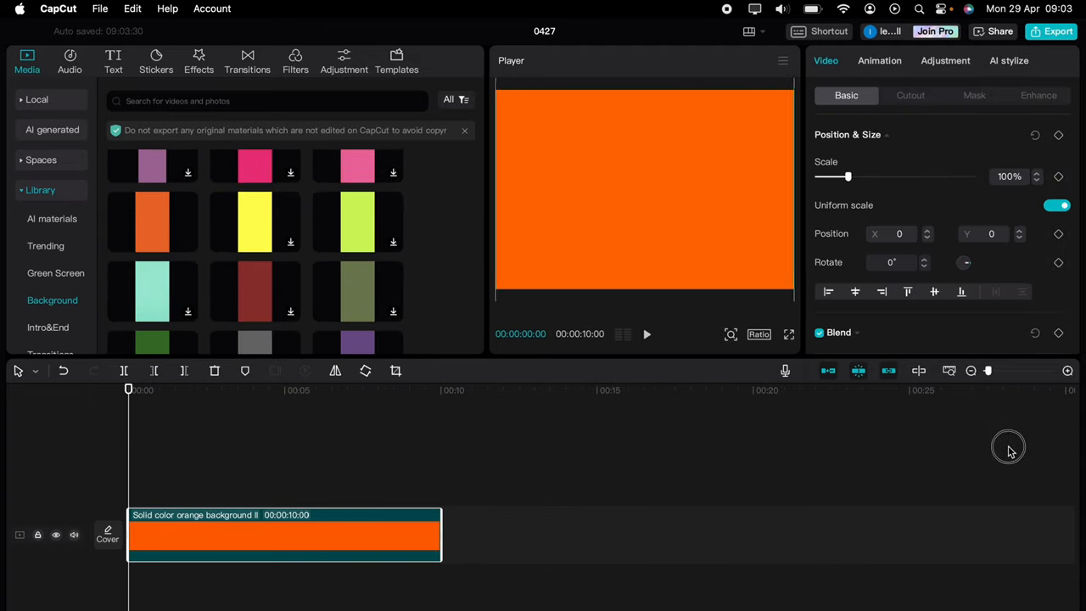
pyautogui.moveTo(849, 176); pyautogui.dragTo(903, 177)
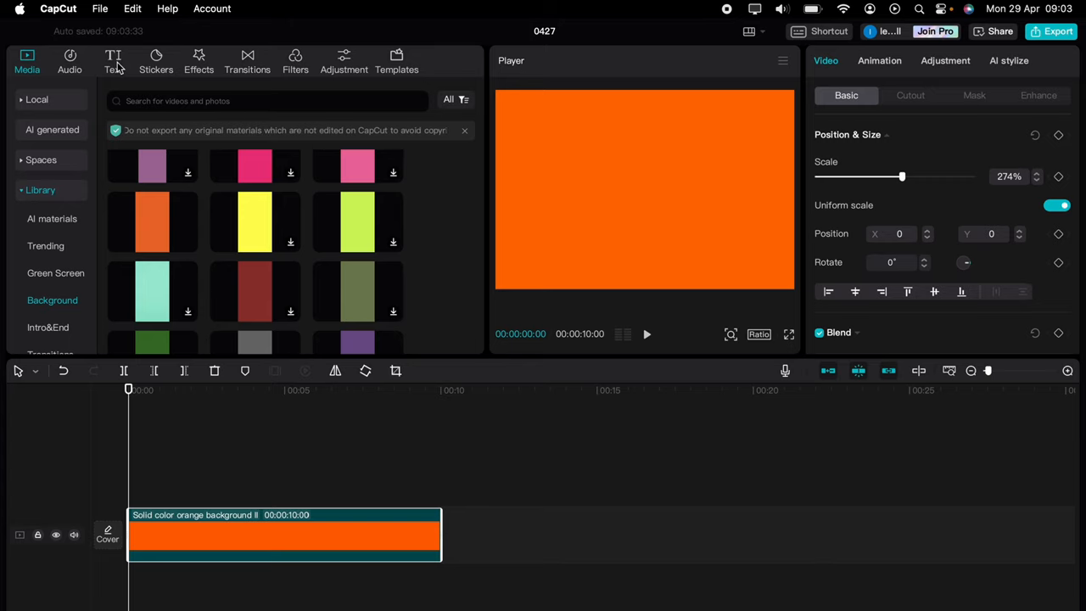
# - Add a Kanit-Black 'TEXT SWIPE' title stretched to the background's full 10 seconds
pyautogui.click(112, 61)
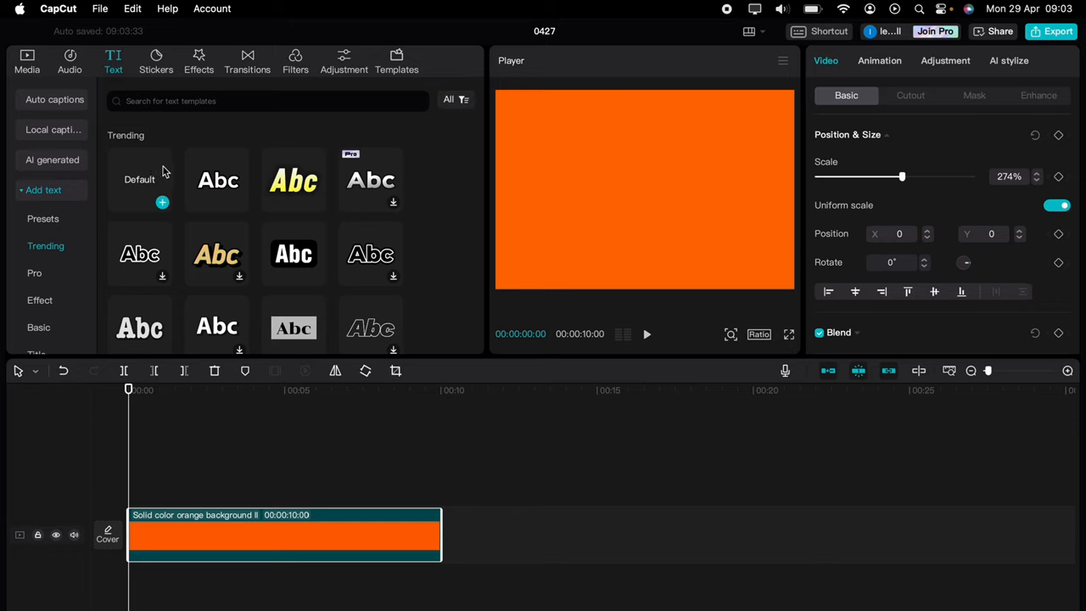
pyautogui.moveTo(160, 185)
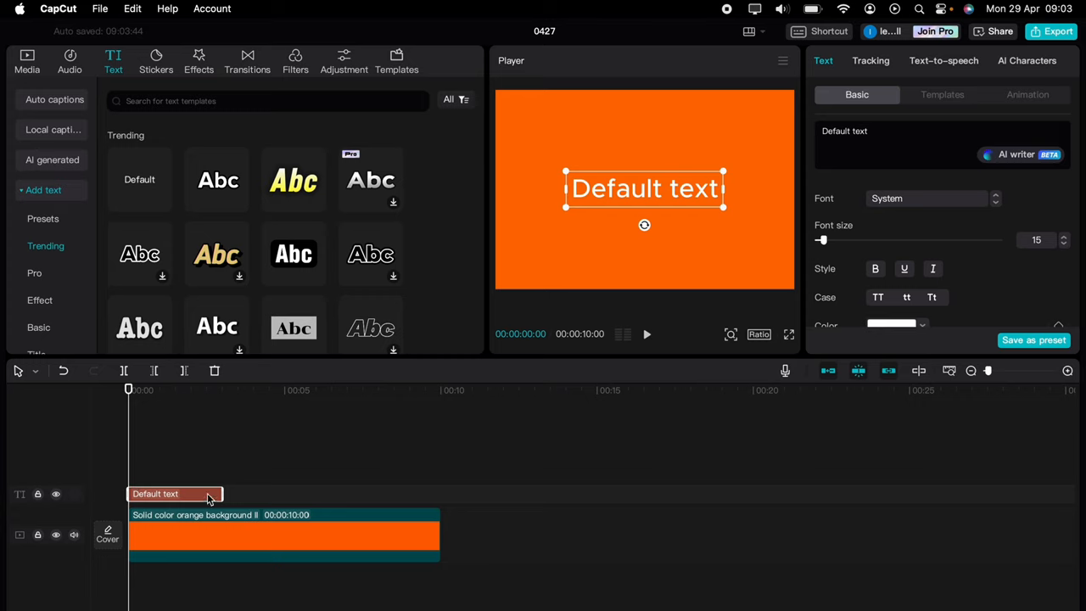
pyautogui.moveTo(207, 493); pyautogui.dragTo(434, 493)
pyautogui.write('TEXT SWIPE')
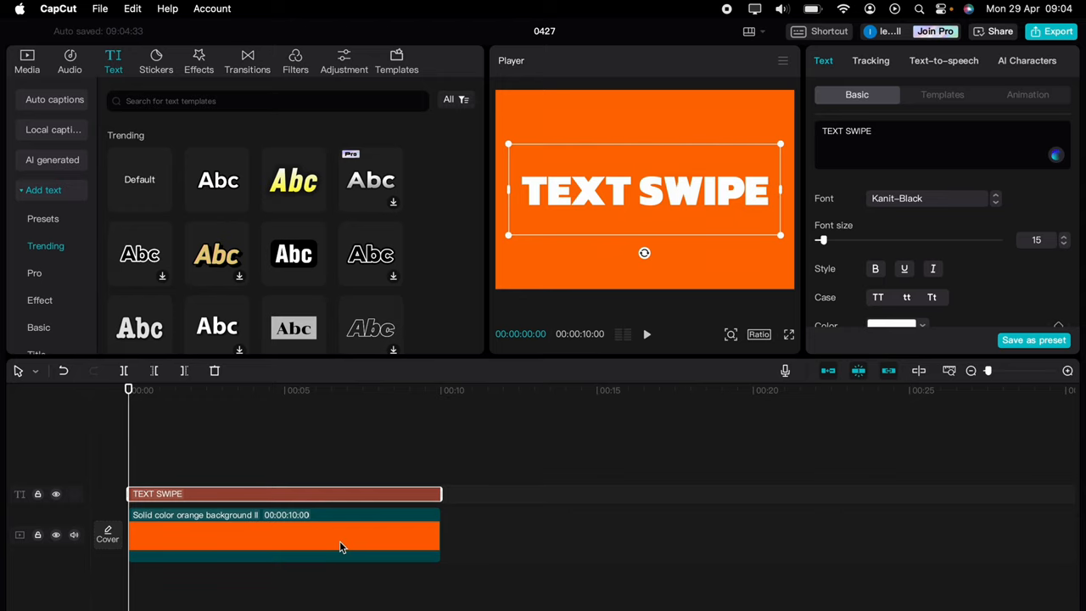
# - Duplicate the orange background after the first and scale the copy down to nothing
pyautogui.click(285, 534)
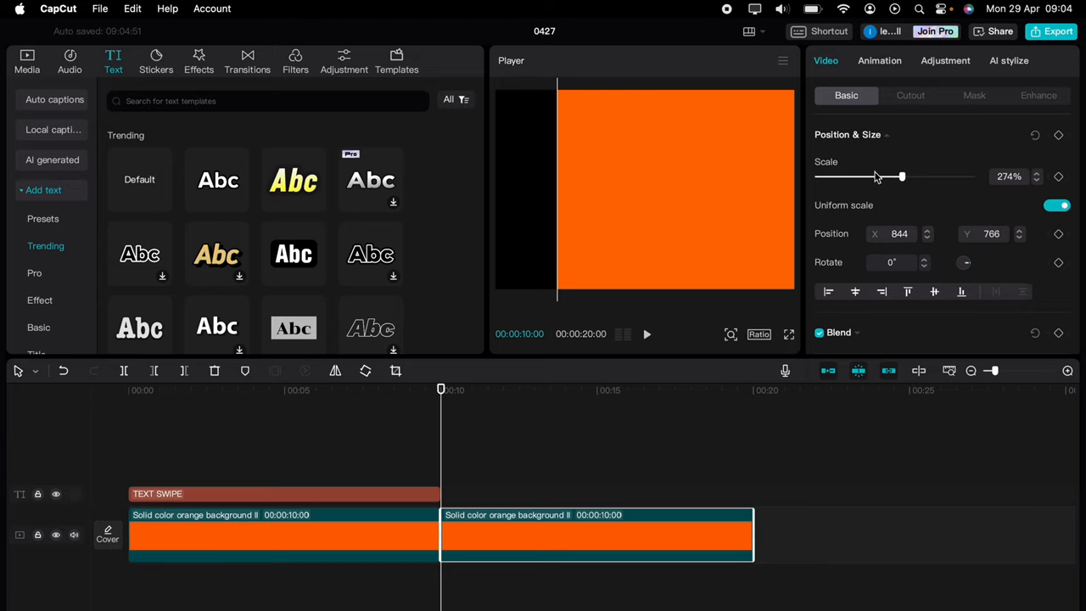
pyautogui.moveTo(903, 176); pyautogui.dragTo(821, 176)
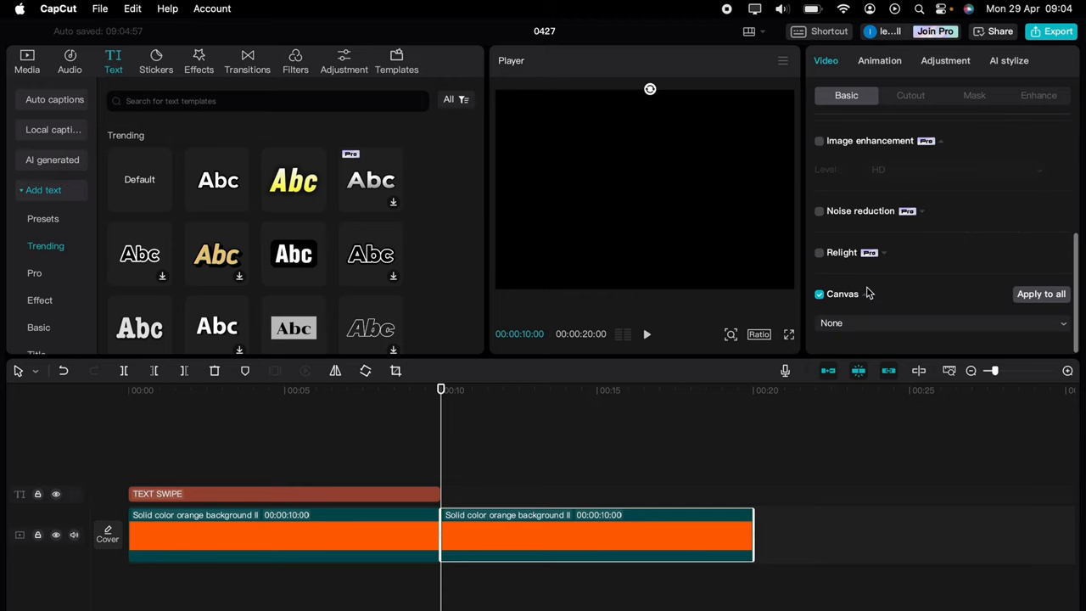
# - Set the second clip's canvas to a solid turquoise colour
pyautogui.click(942, 322)
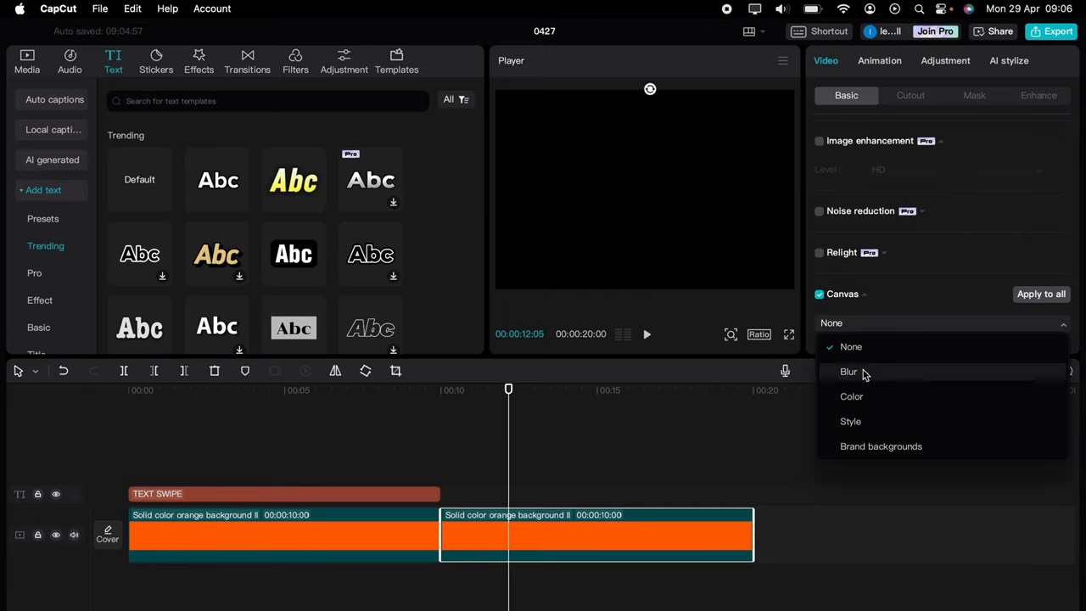
pyautogui.click(852, 397)
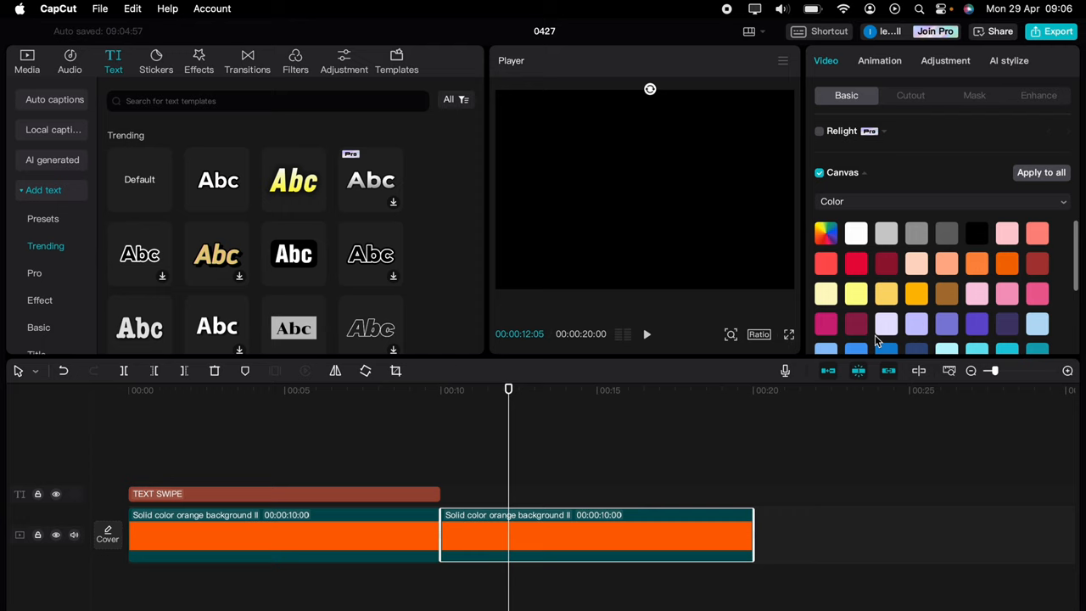
pyautogui.scroll(-3)
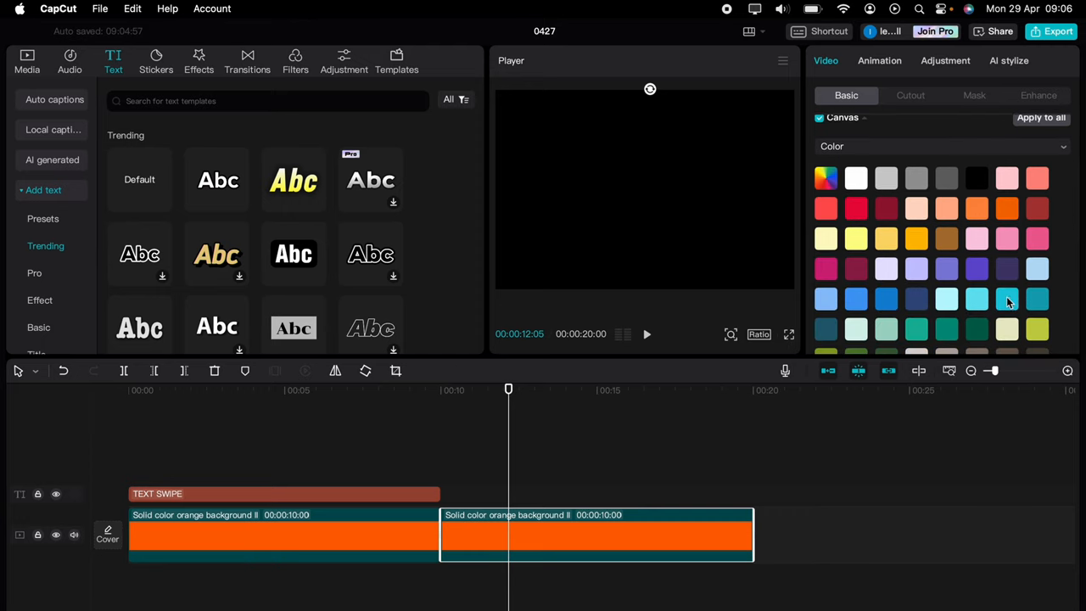
pyautogui.click(1008, 299)
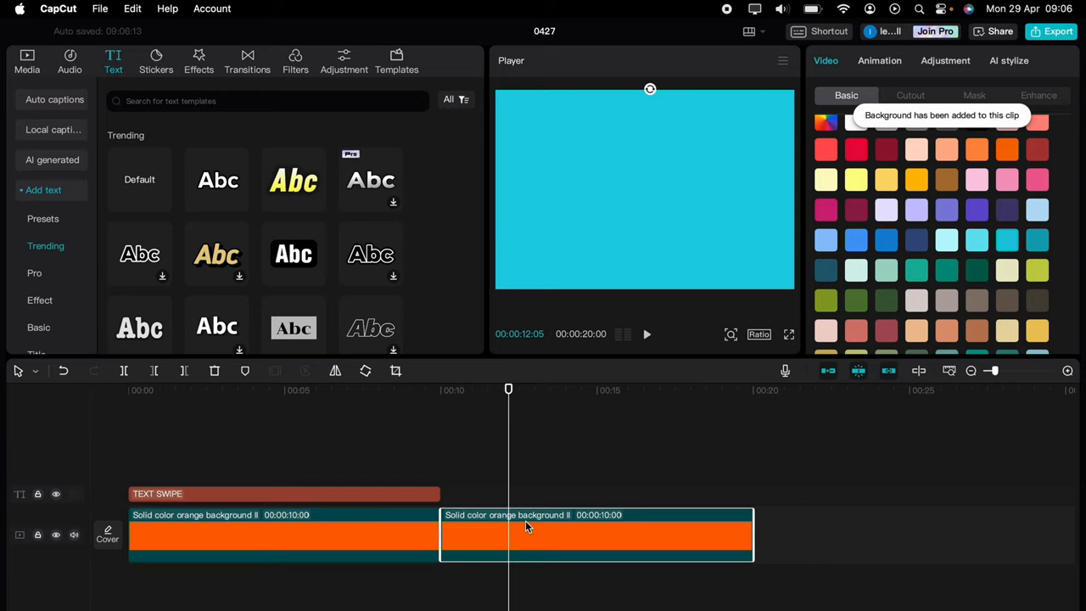
# - Make the clip a compound clip and move it to the top track at the start
pyautogui.rightClick(526, 526)
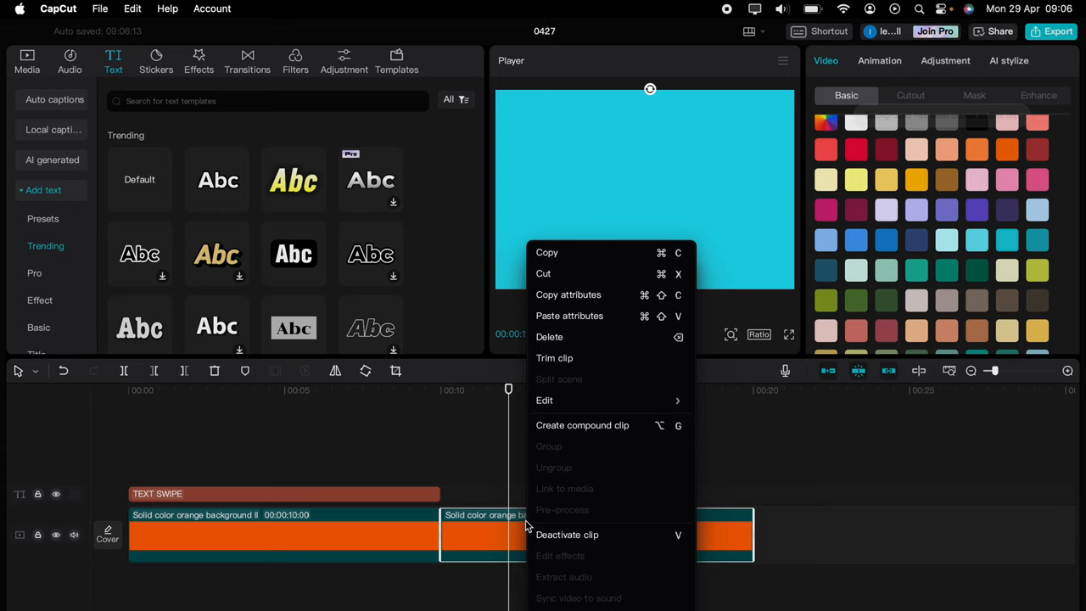
pyautogui.click(582, 424)
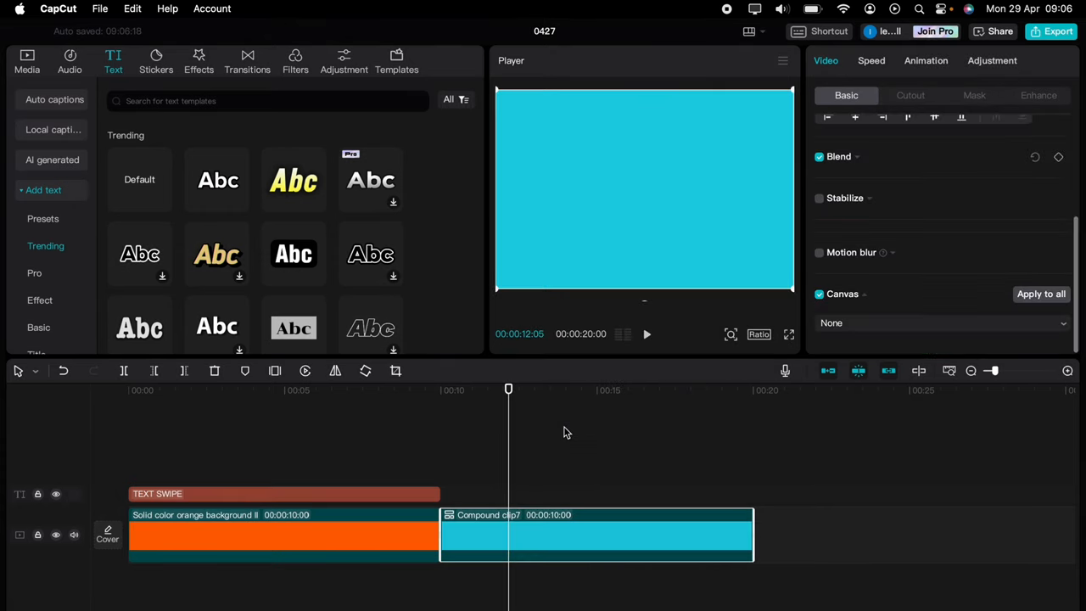
pyautogui.moveTo(594, 534); pyautogui.dragTo(195, 448)
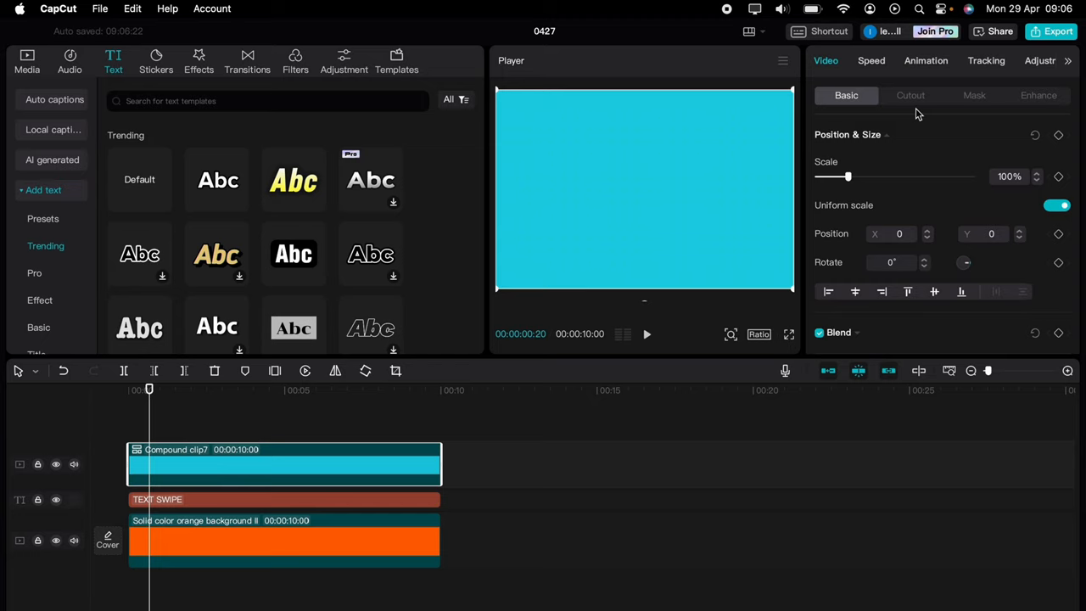
# - Apply a Rectangle mask to the turquoise clip, positioned just left of the T, and keyframe it
pyautogui.click(974, 95)
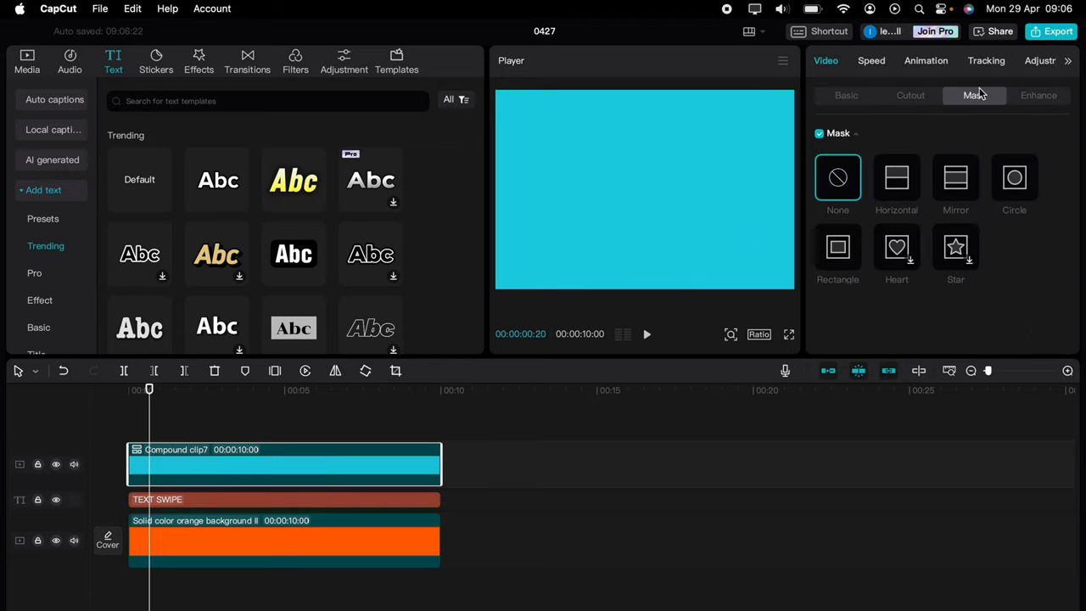
pyautogui.click(839, 248)
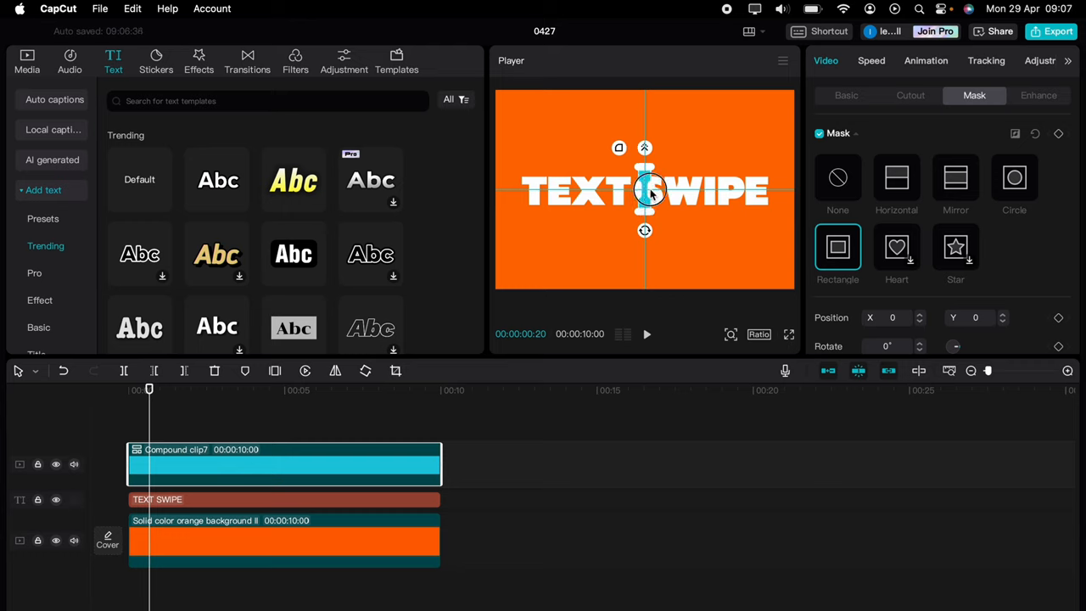
pyautogui.moveTo(644, 190); pyautogui.dragTo(526, 190)
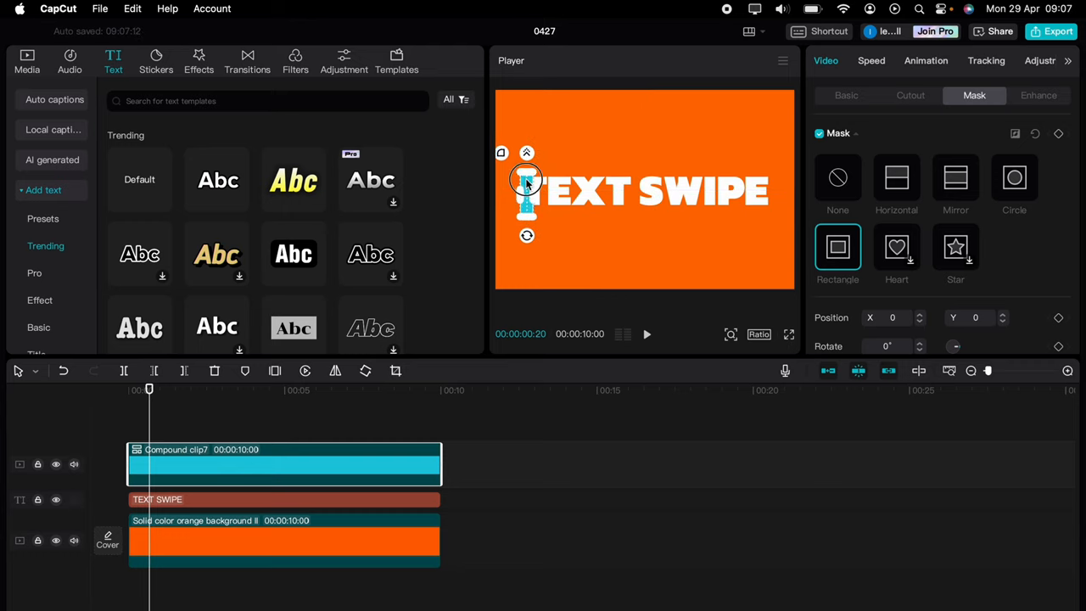
pyautogui.moveTo(526, 187); pyautogui.dragTo(512, 178)
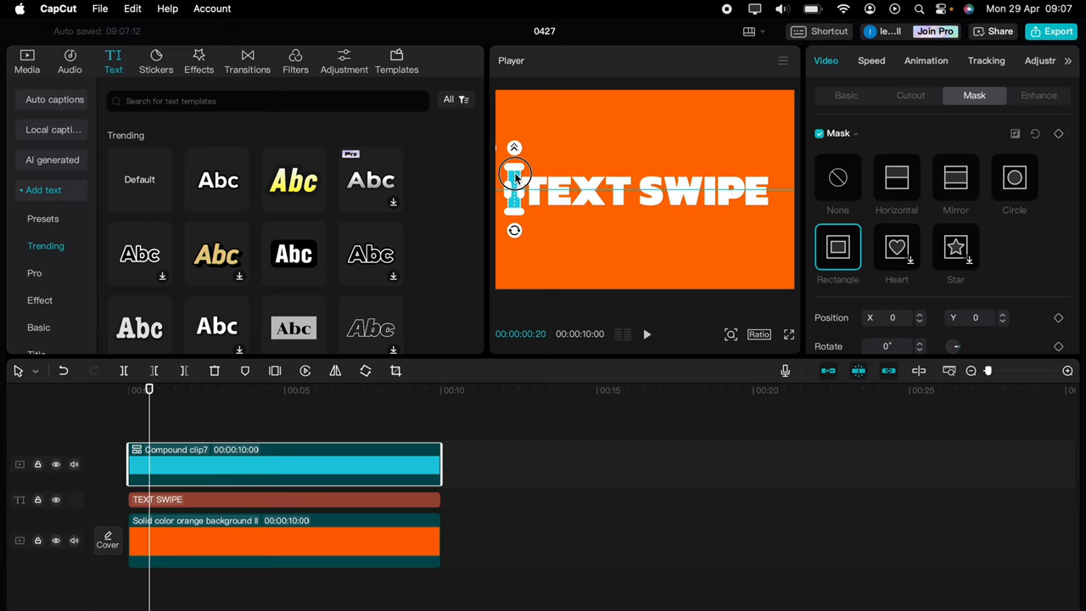
pyautogui.moveTo(516, 175); pyautogui.dragTo(511, 189)
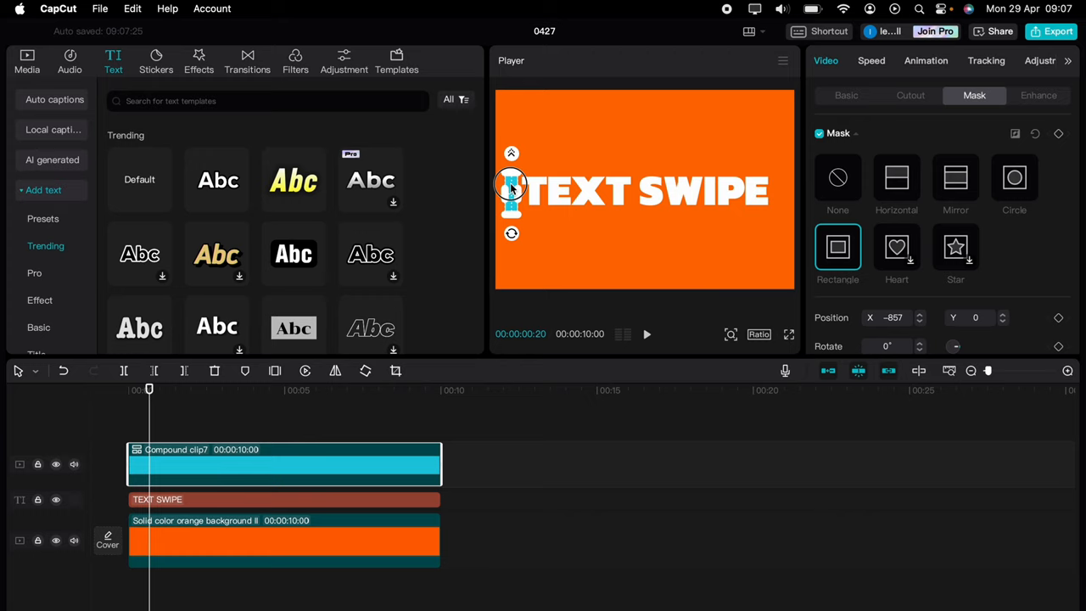
pyautogui.moveTo(511, 183); pyautogui.dragTo(512, 170)
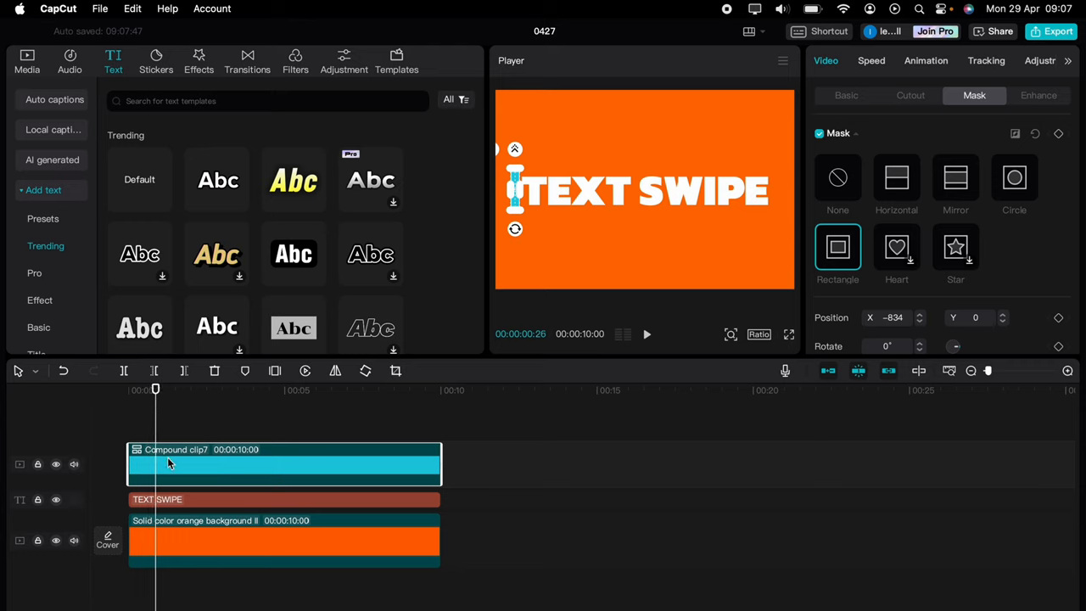
pyautogui.click(1059, 132)
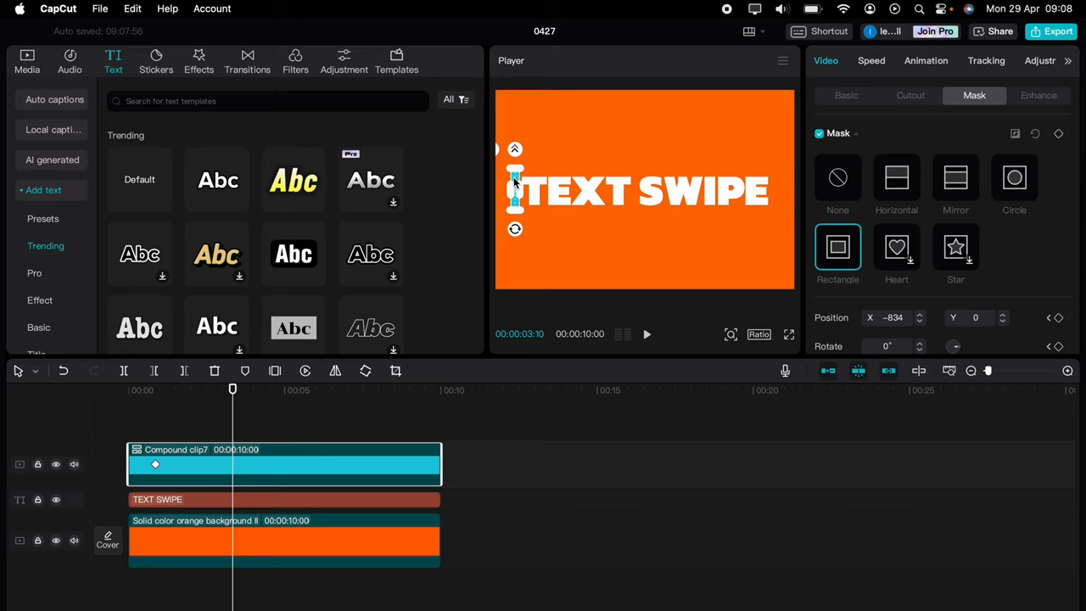
# - At 3:10, move the bar past the E at the text's right end
pyautogui.moveTo(515, 190); pyautogui.dragTo(737, 191)
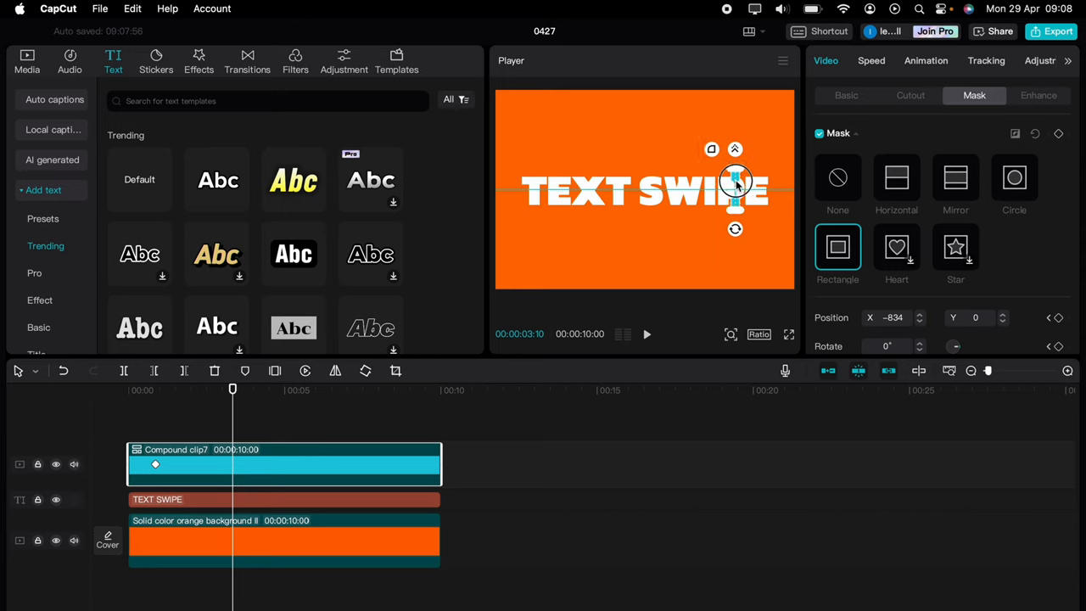
pyautogui.moveTo(736, 185); pyautogui.dragTo(778, 185)
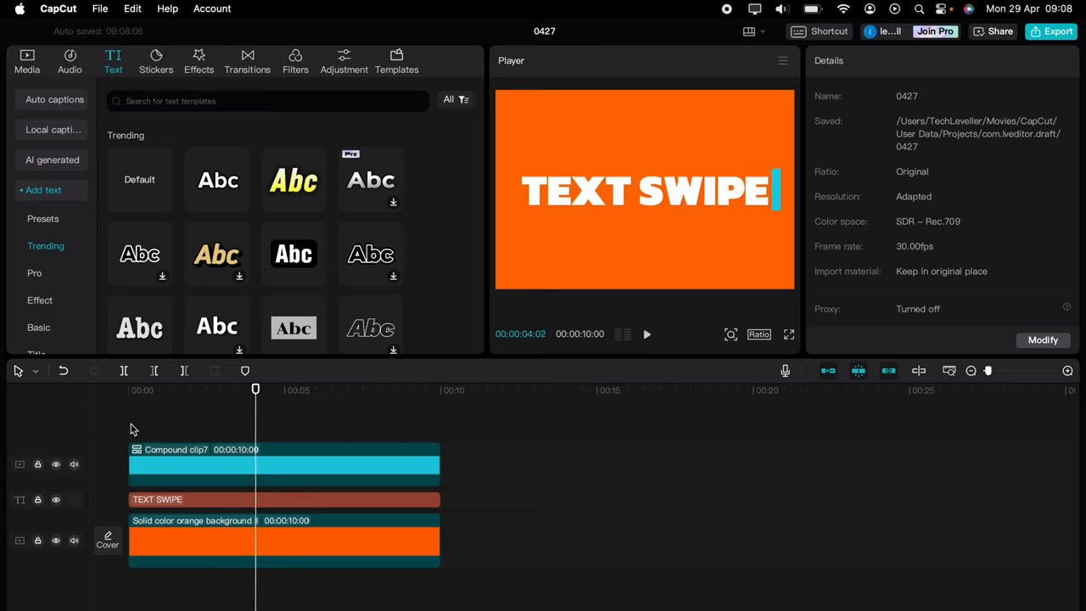
pyautogui.moveTo(214, 509)
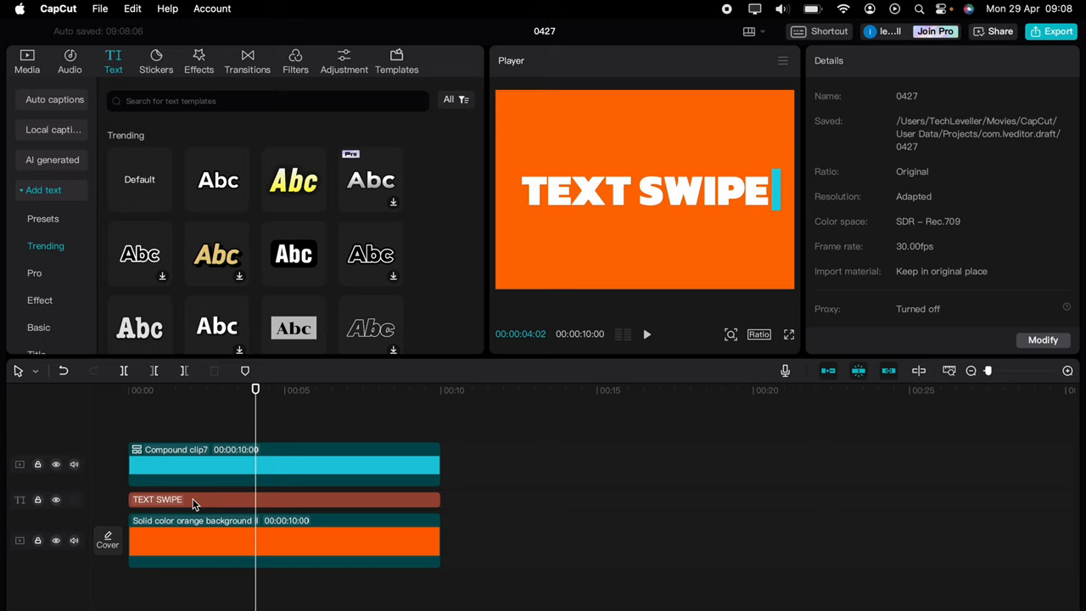
# - Duplicate the TEXT SWIPE text, colour the copy turquoise and make it a compound clip
pyautogui.click(204, 499)
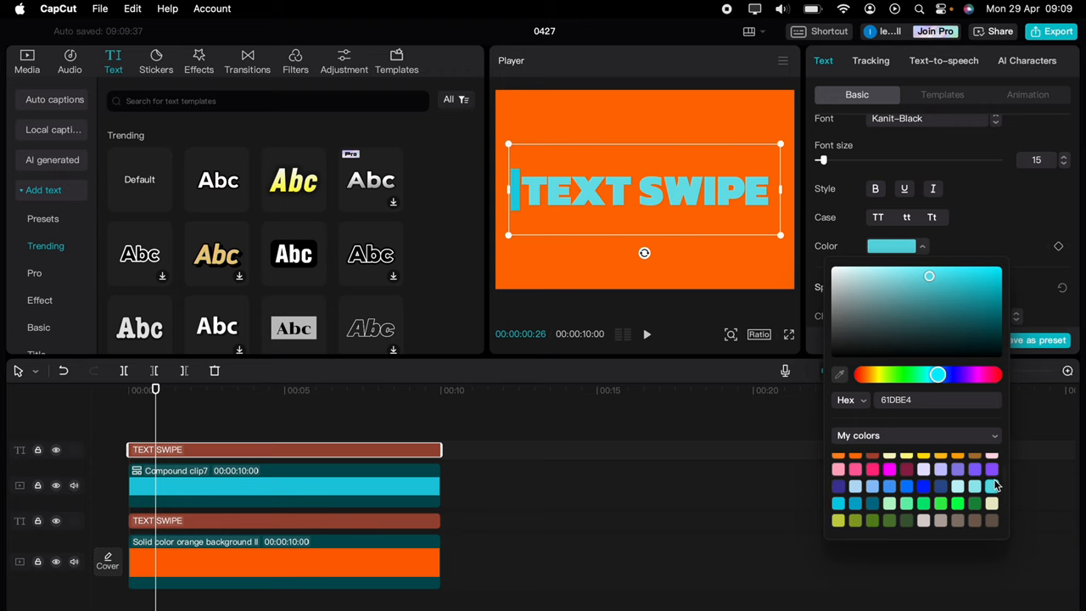
pyautogui.click(1002, 275)
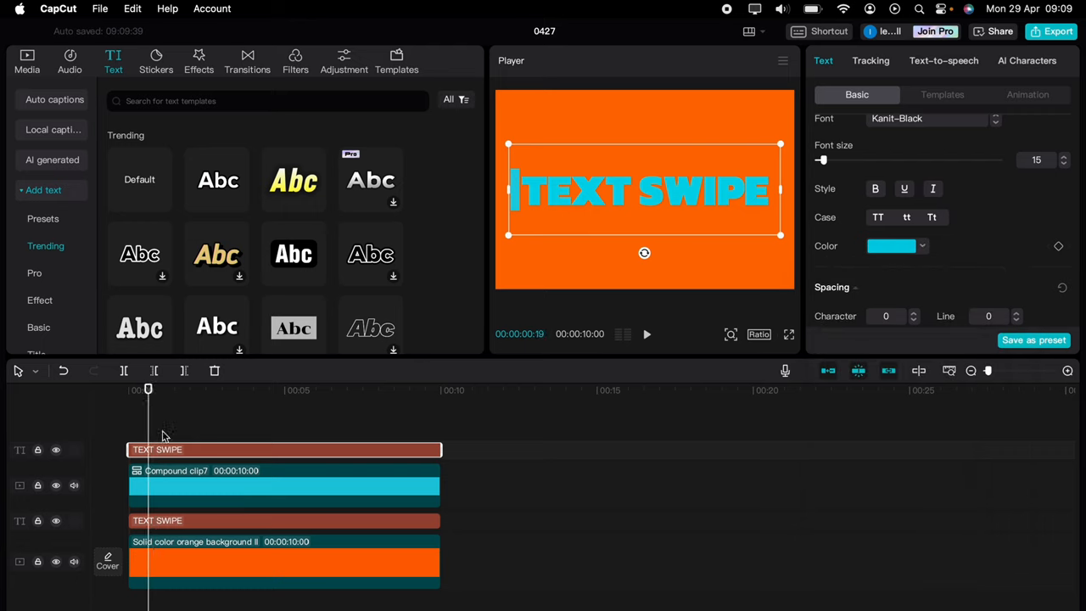
pyautogui.moveTo(167, 450)
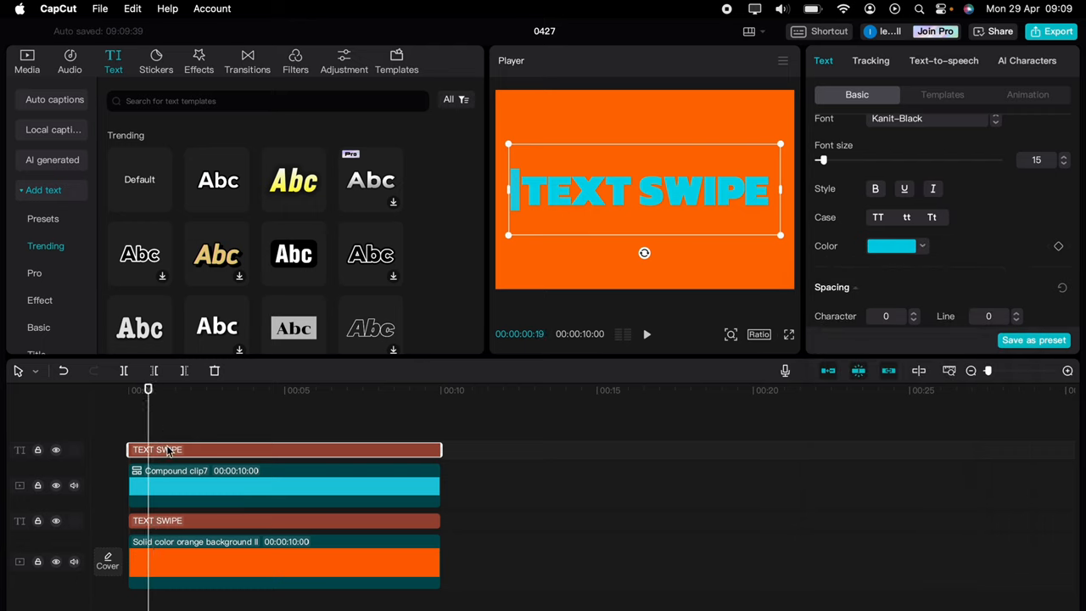
pyautogui.rightClick(169, 450)
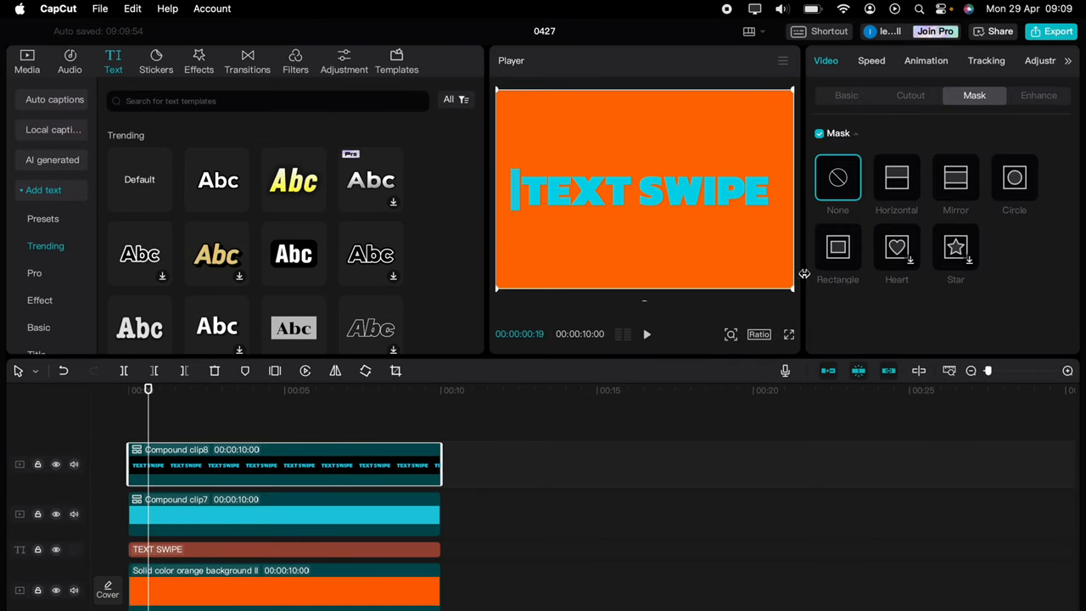
pyautogui.moveTo(782, 319)
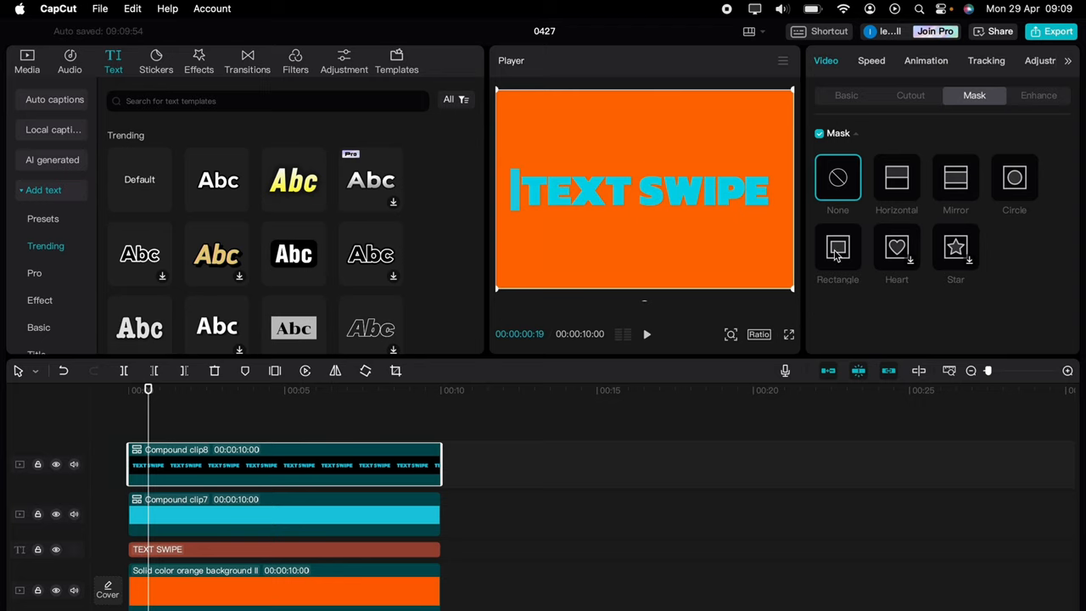
# - Give the turquoise text a keyframed Rectangle mask that widens across the words by 3:10
pyautogui.click(838, 248)
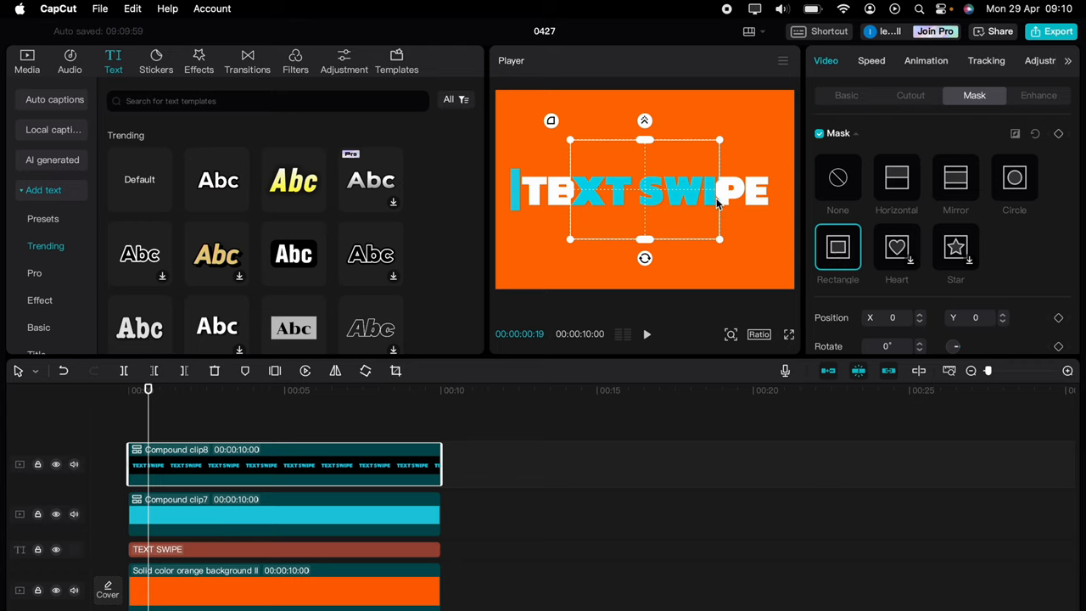
pyautogui.moveTo(720, 200)
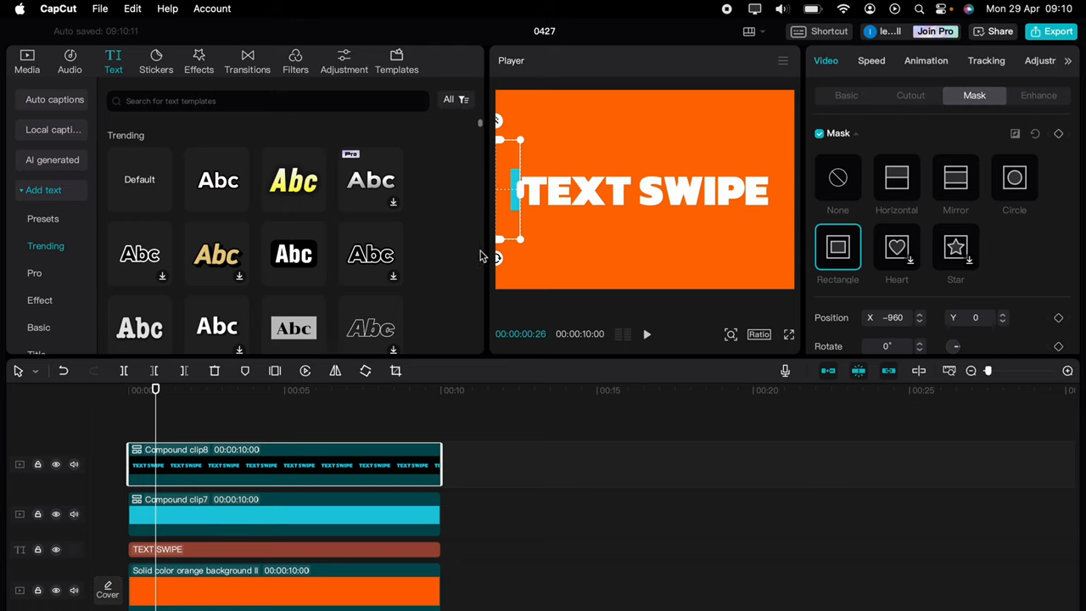
pyautogui.moveTo(1059, 134)
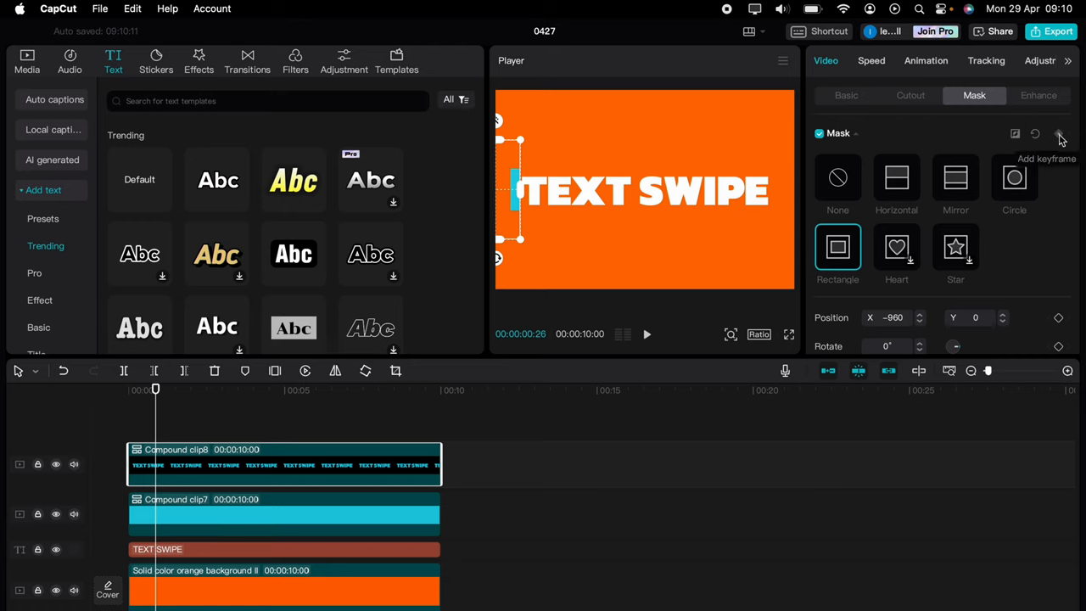
pyautogui.click(1059, 134)
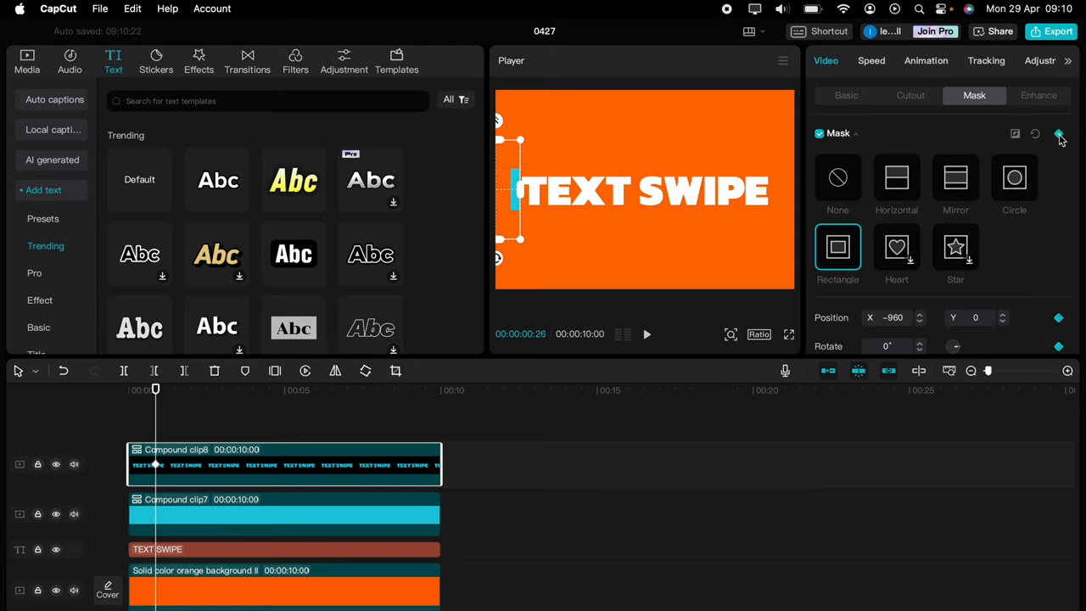
pyautogui.moveTo(224, 509)
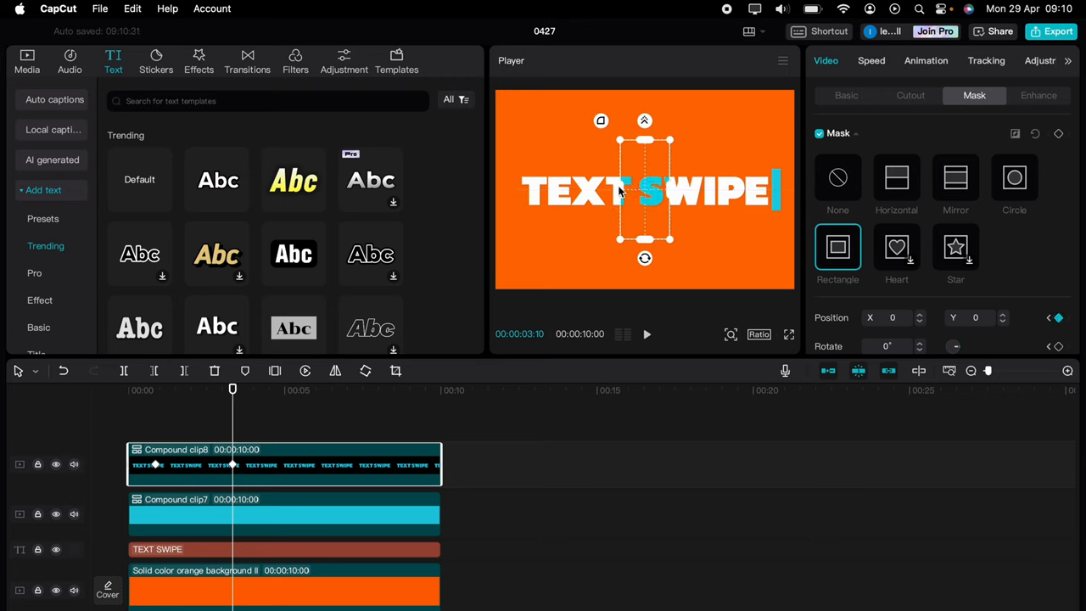
pyautogui.moveTo(620, 190); pyautogui.dragTo(509, 191)
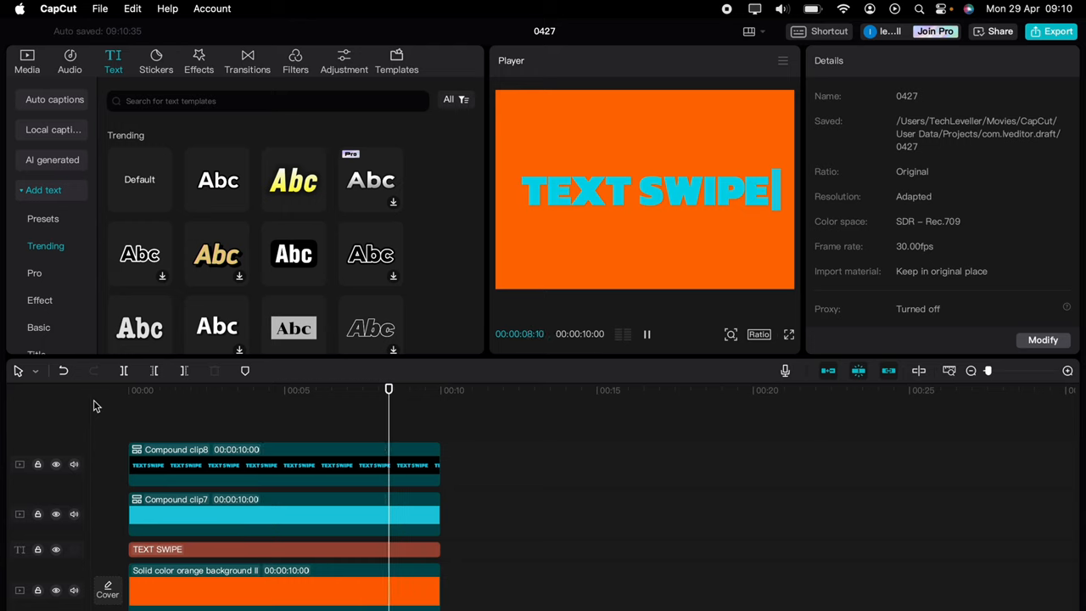
pyautogui.click(647, 333)
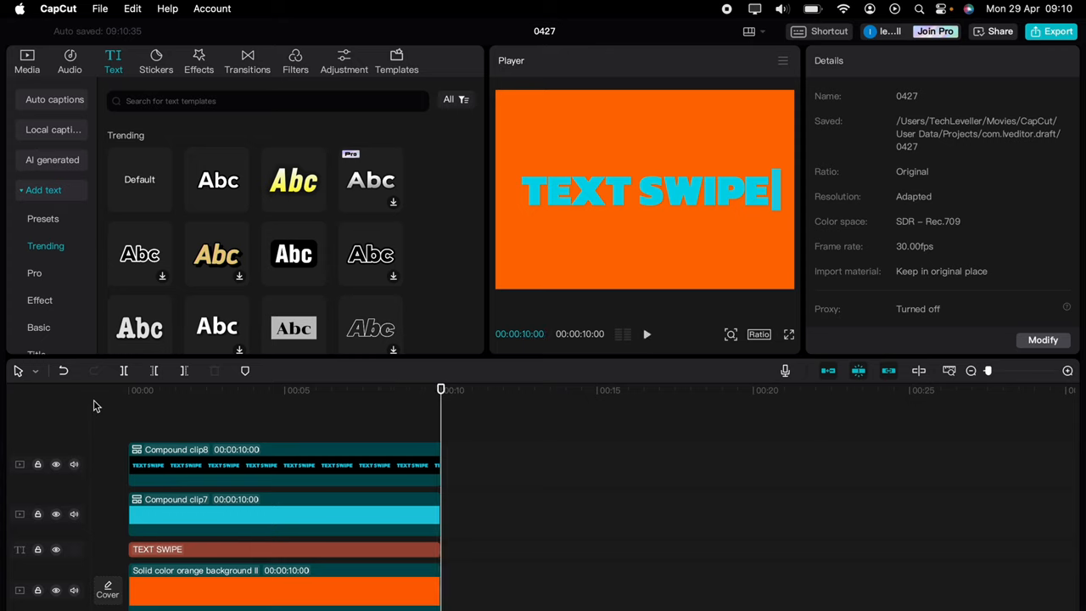
pyautogui.moveTo(95, 406)
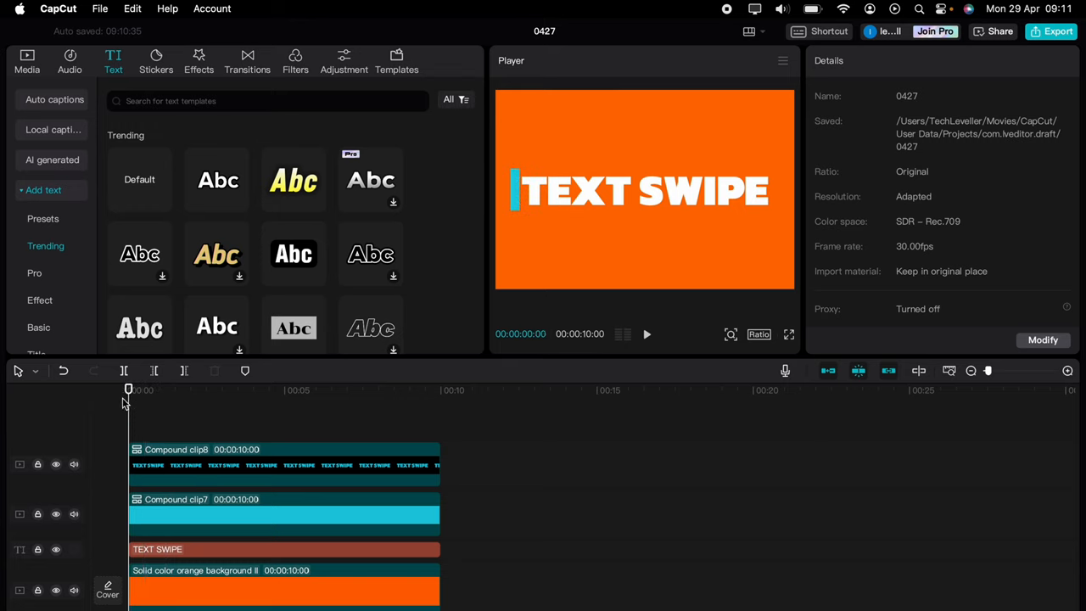
pyautogui.click(646, 333)
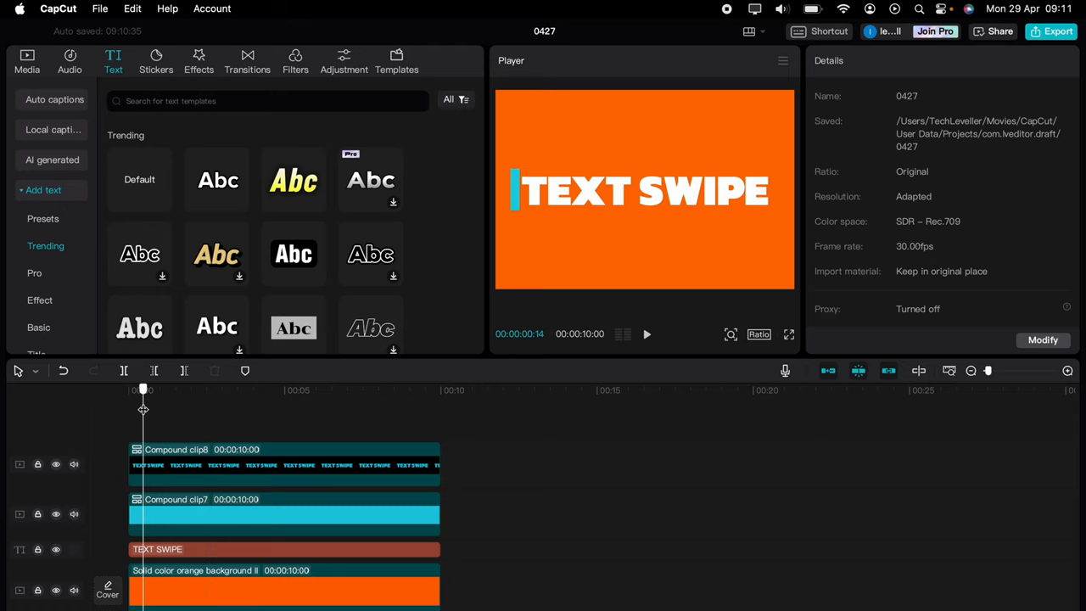
pyautogui.click(128, 389)
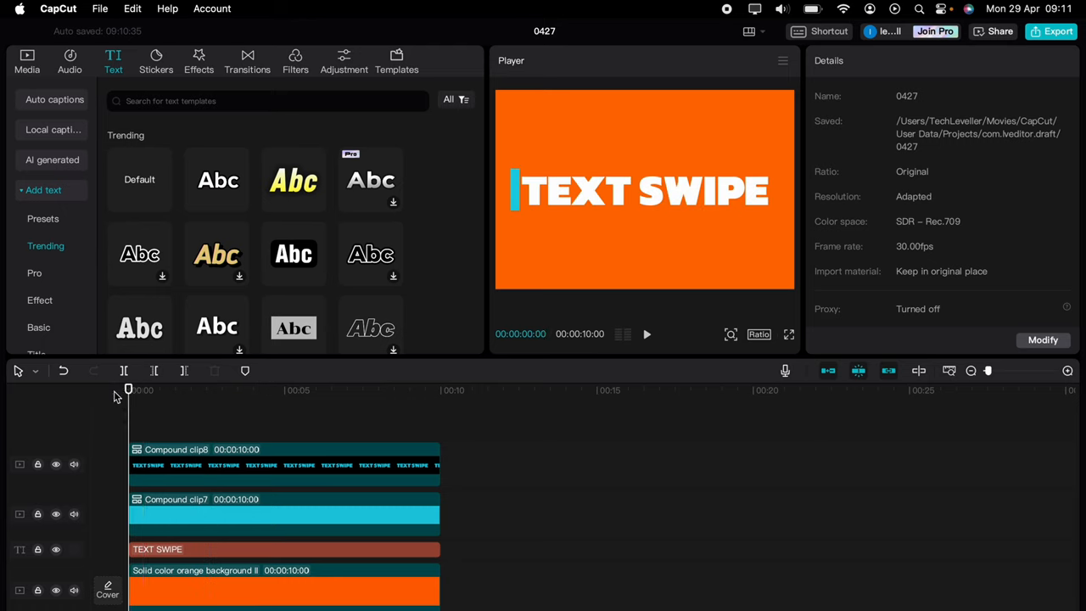